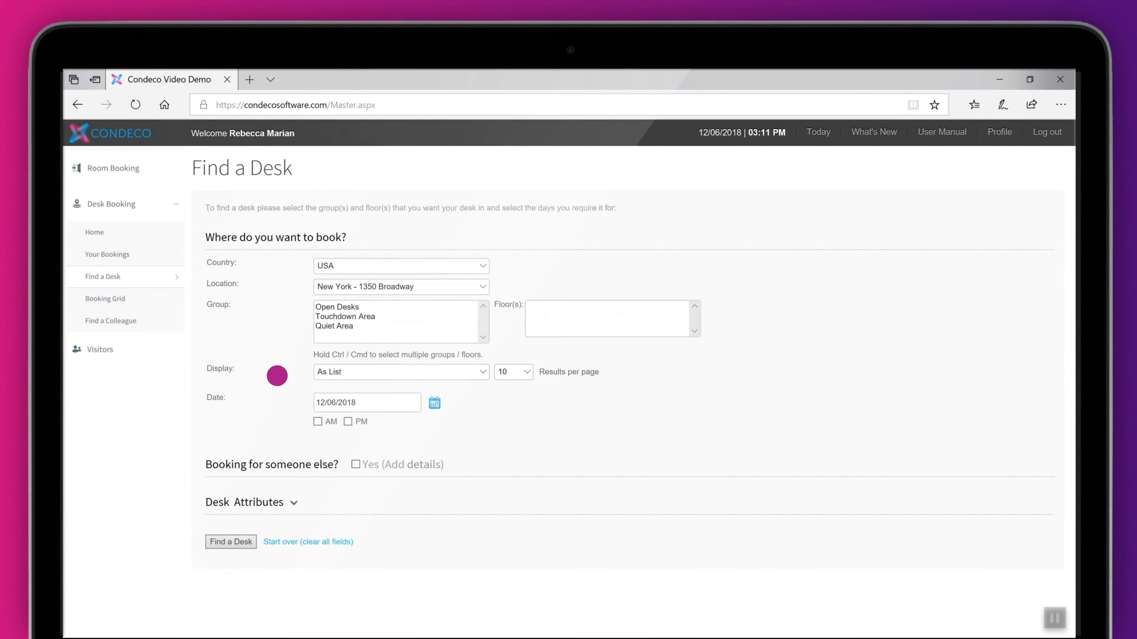
- Target the search at New York - 1350 Broadway, Open Desks group on 1st Floor
{"action": "left_click", "coordinate": [400, 266]}
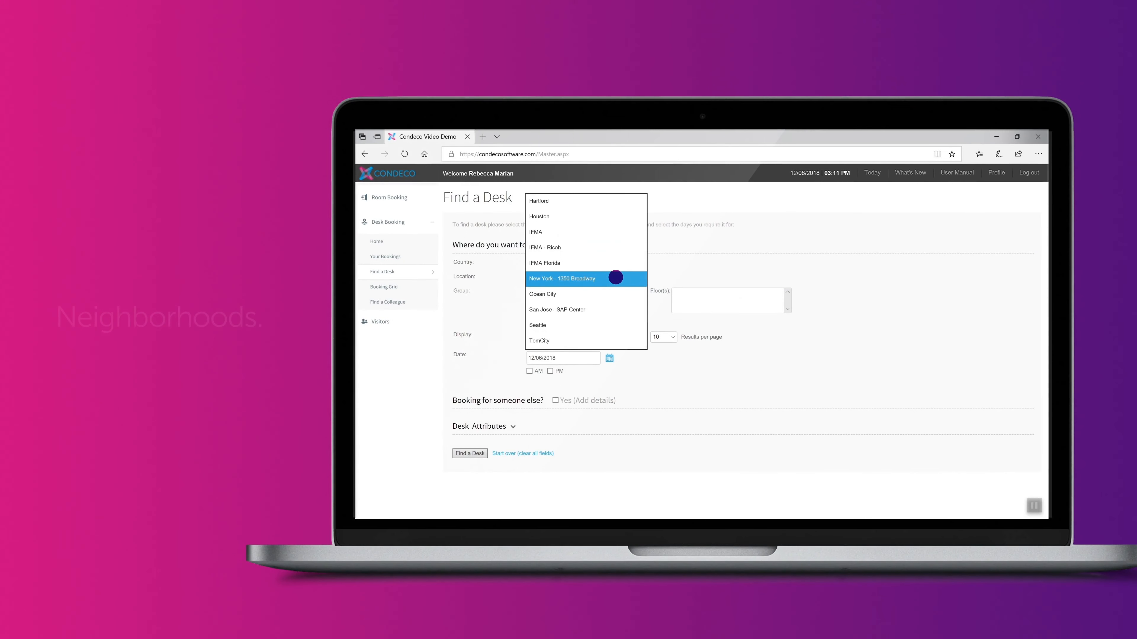
{"action": "left_click", "coordinate": [562, 278]}
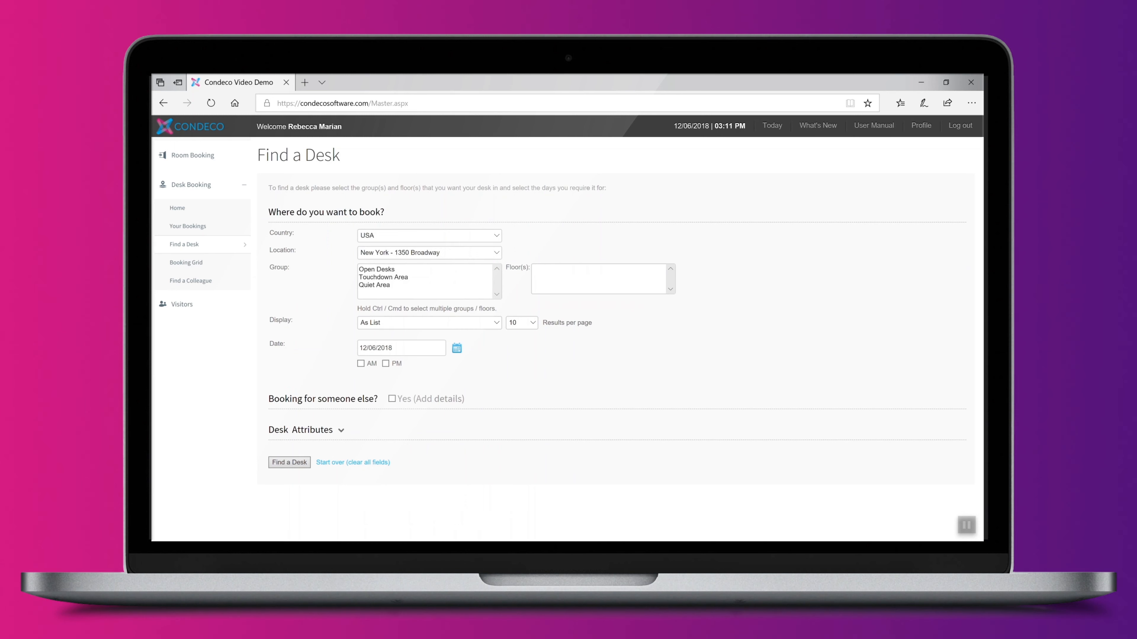
{"action": "left_click", "coordinate": [383, 277]}
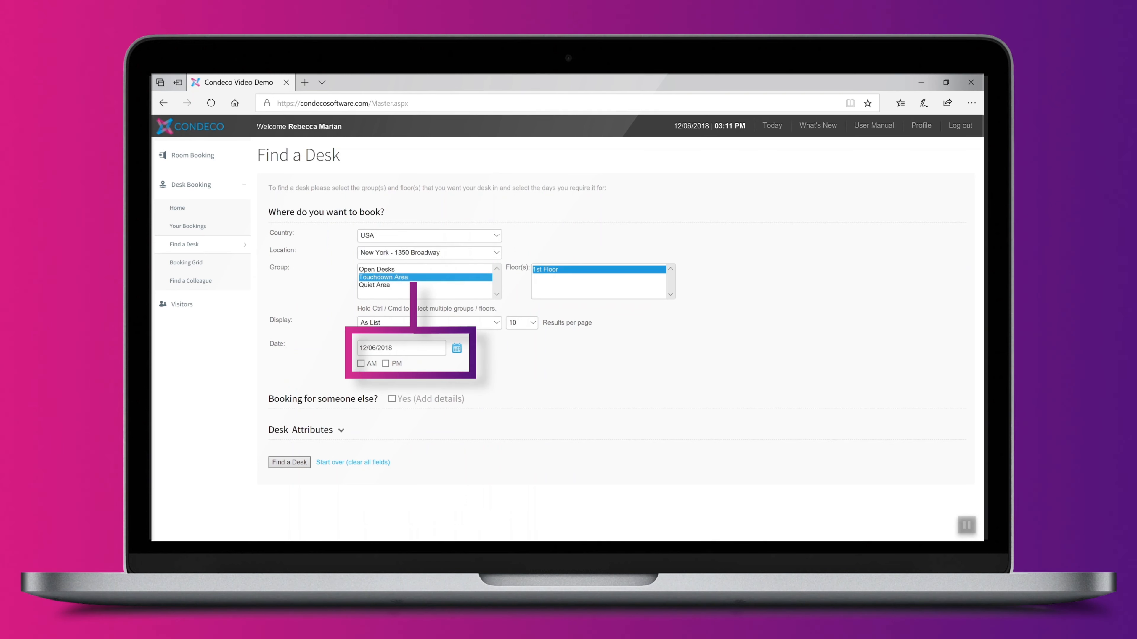
{"action": "left_click", "coordinate": [384, 277]}
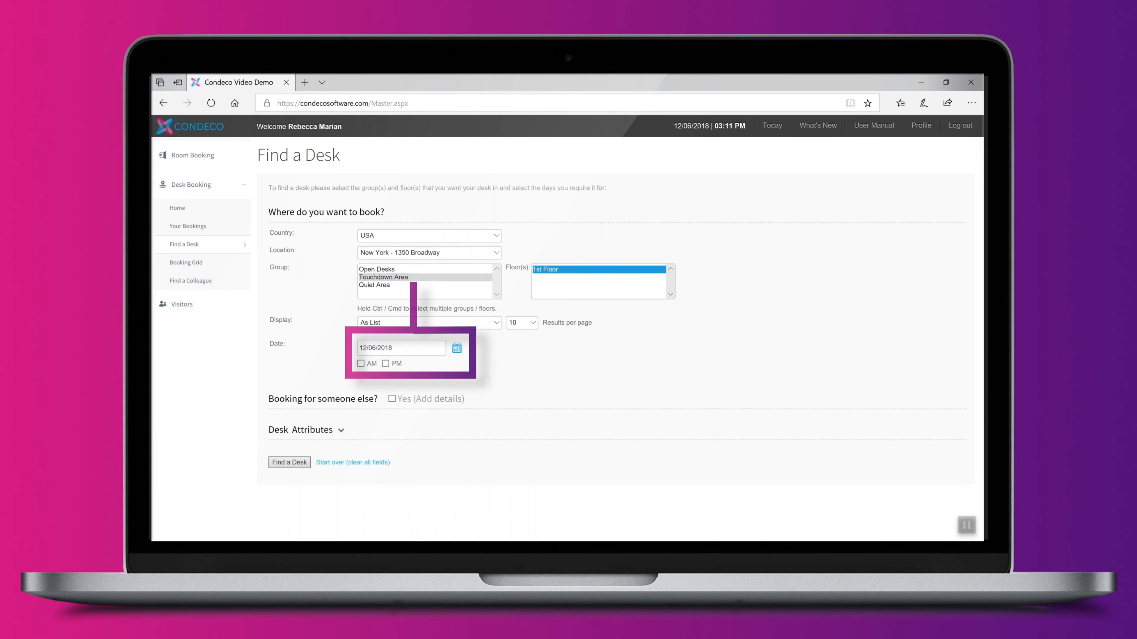
{"action": "left_click", "coordinate": [378, 269]}
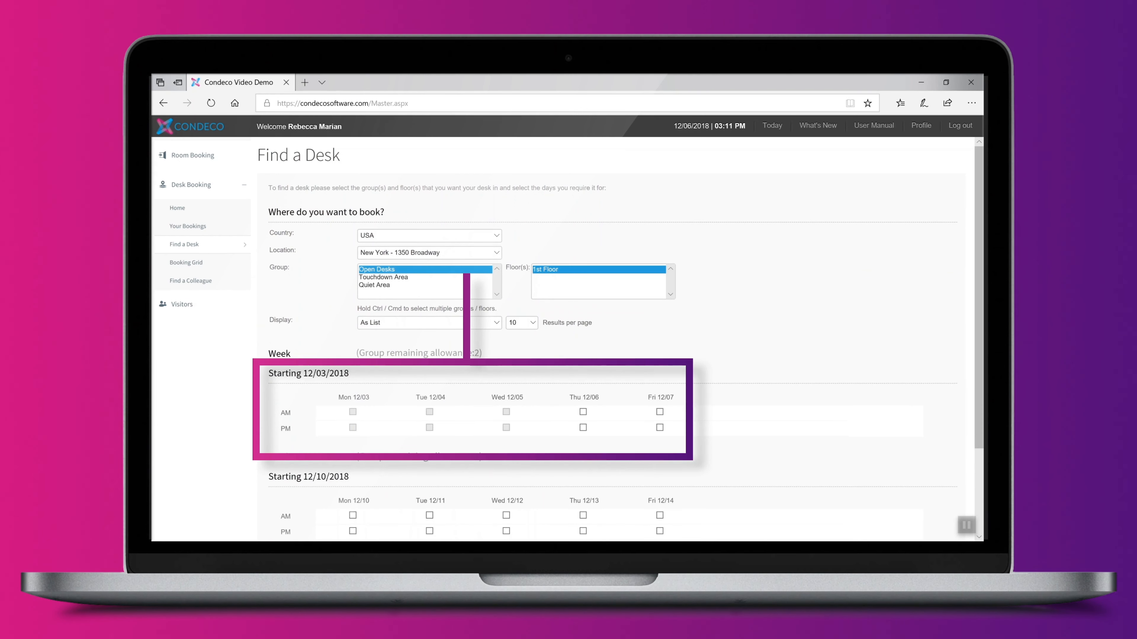
{"action": "left_click", "coordinate": [582, 411]}
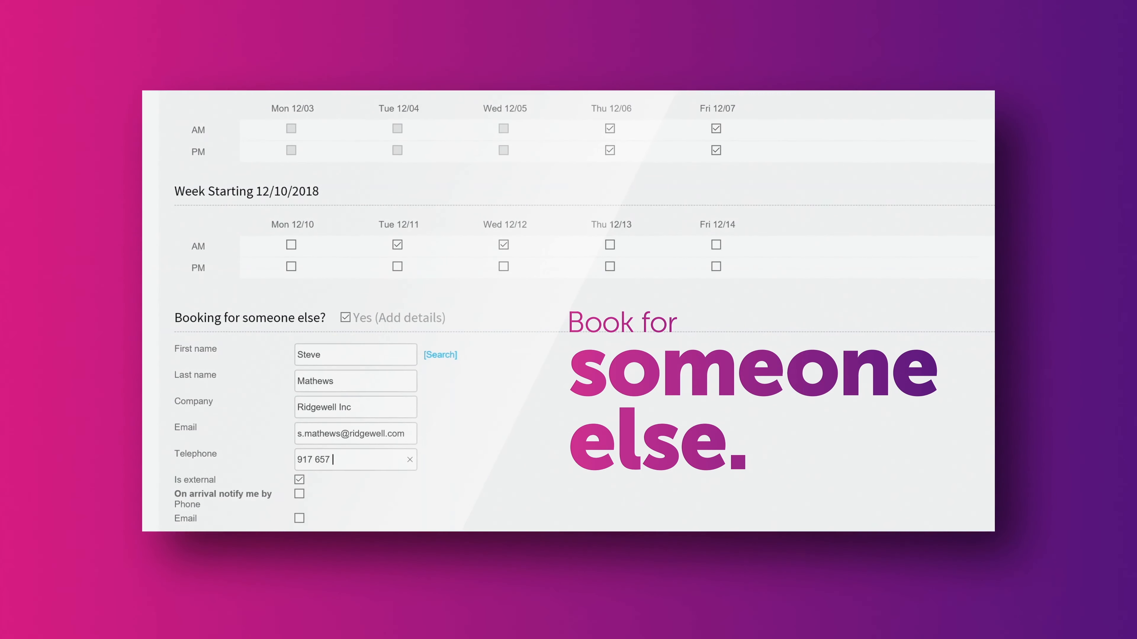
- Enter the guest's phone number 5544 for the booking made on someone else's behalf
{"action": "type", "text": "5544"}
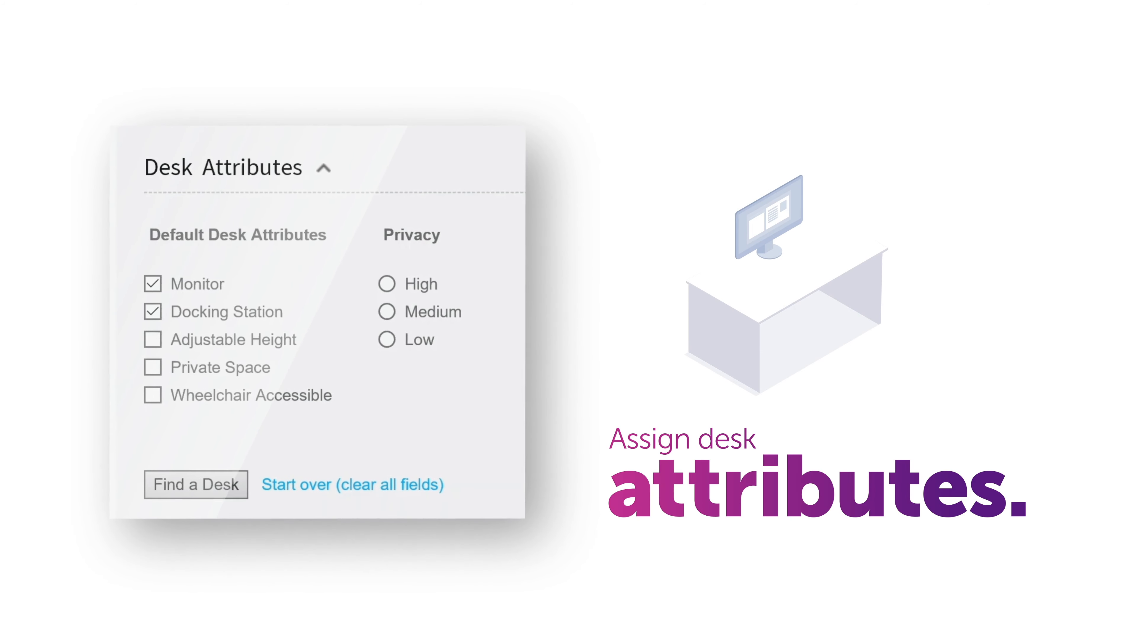
- Require Adjustable Height and adjust the Docking Station desk attribute
{"action": "left_click", "coordinate": [152, 342]}
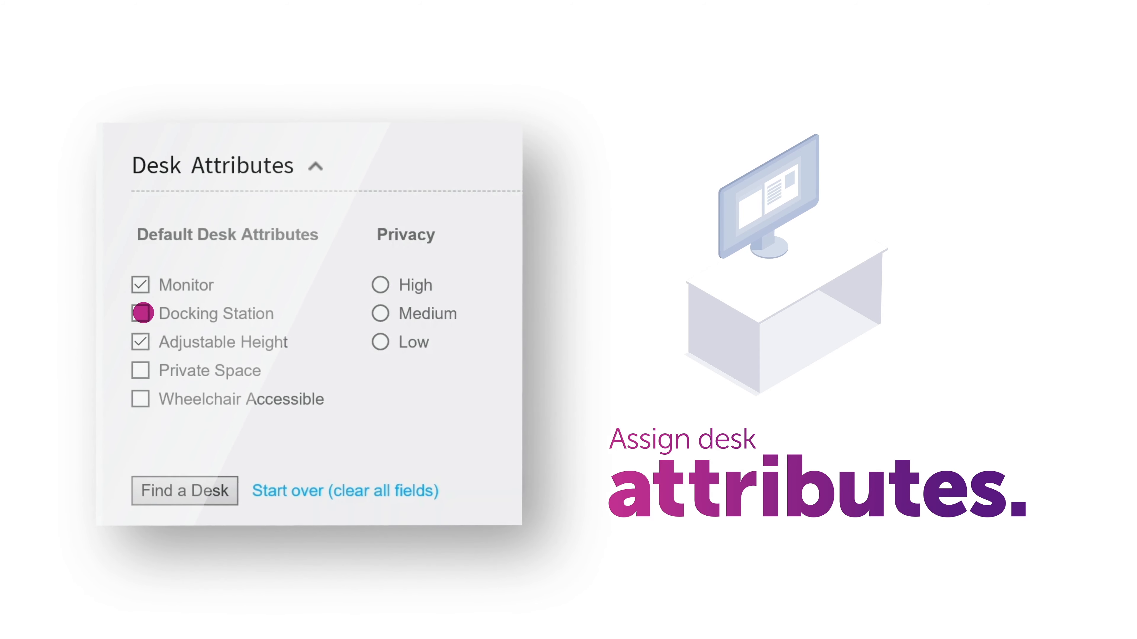
{"action": "left_click", "coordinate": [184, 491]}
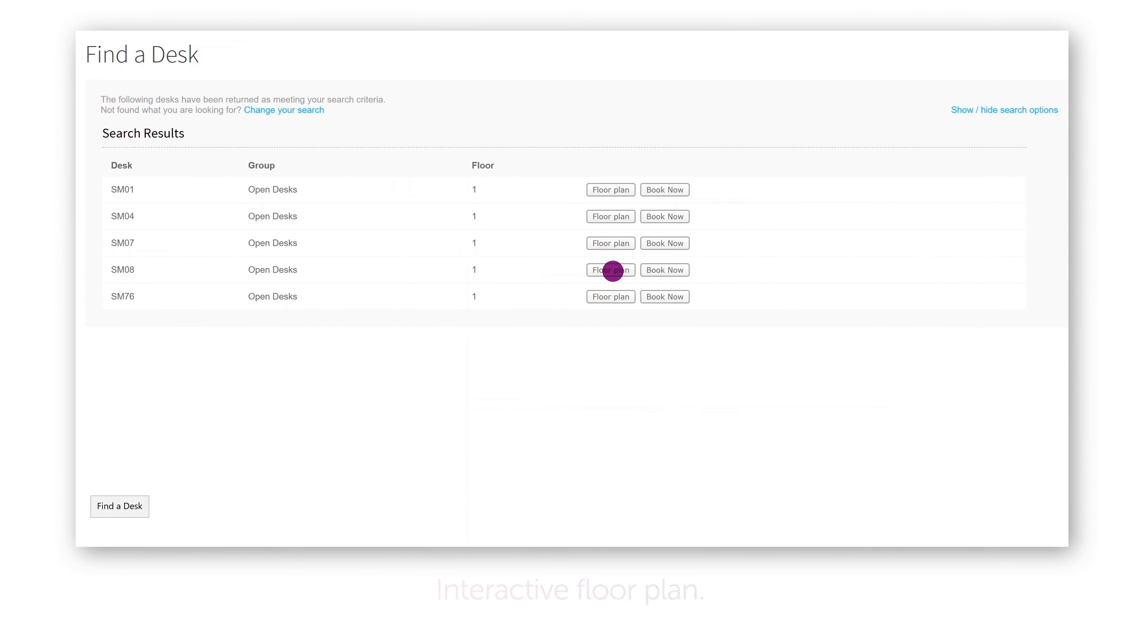
- Show desk SM08 from the results on the floor plan
{"action": "left_click", "coordinate": [610, 270]}
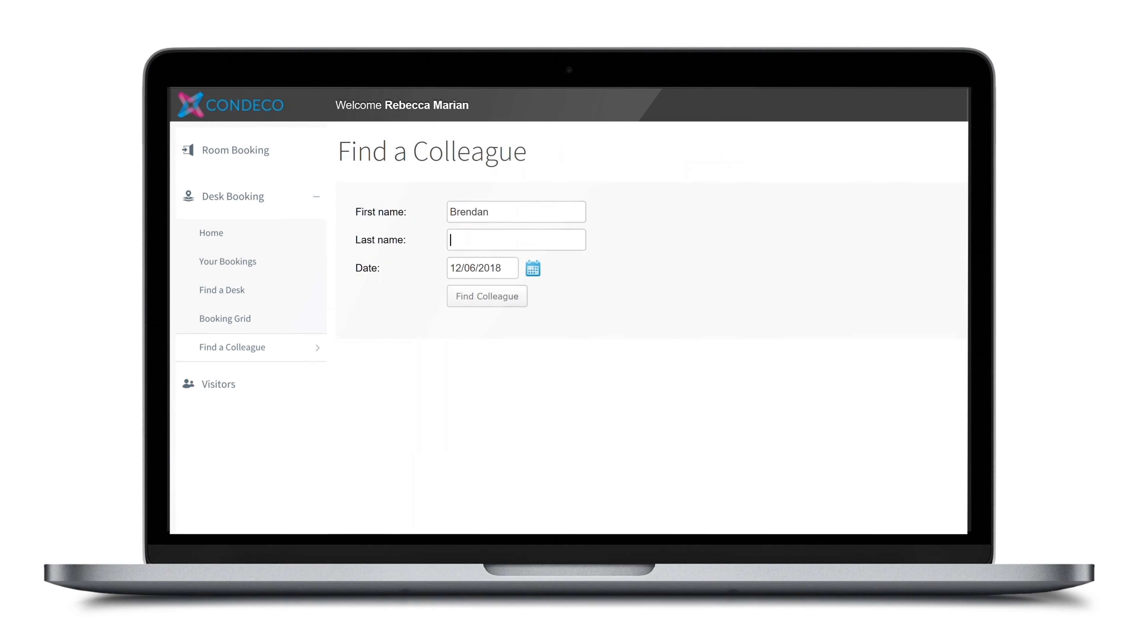
- Search for colleague Jeffrey's desk booking on 12/06/2018
{"action": "type", "text": "Jeffrey"}
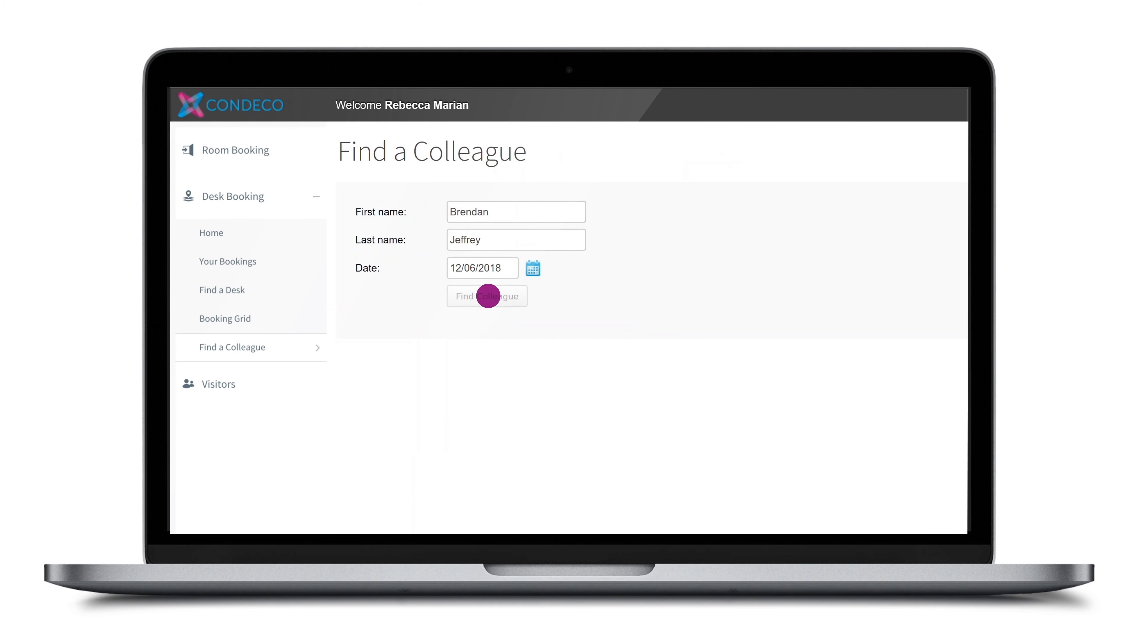
{"action": "left_click", "coordinate": [486, 297]}
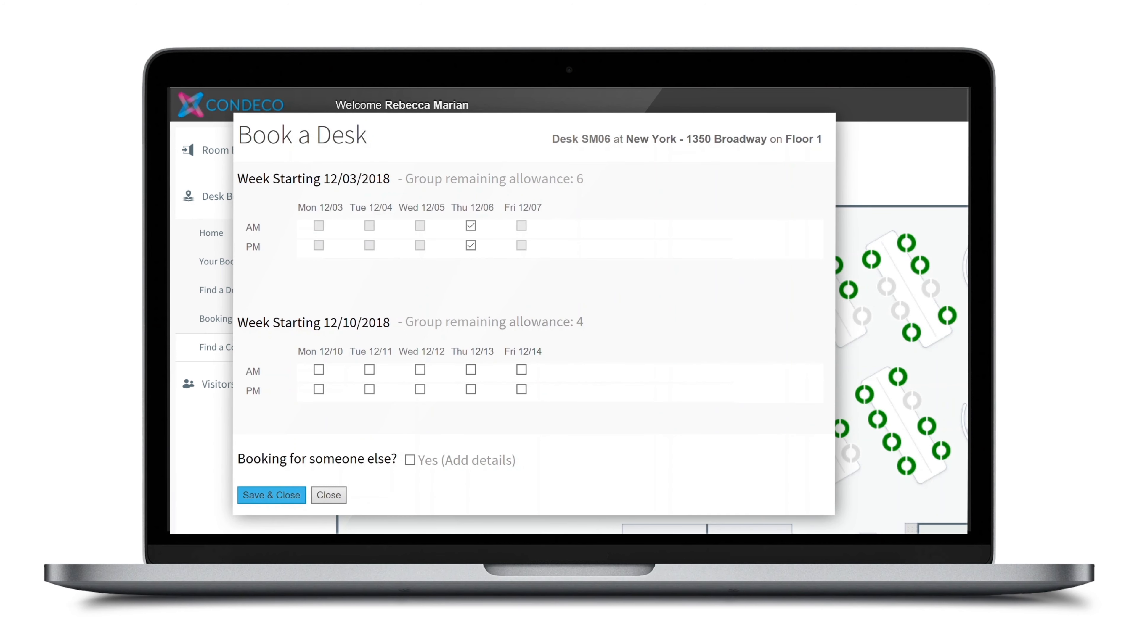
- Save the SM06 booking for Thursday 12/06, AM and PM
{"action": "left_click", "coordinate": [270, 495]}
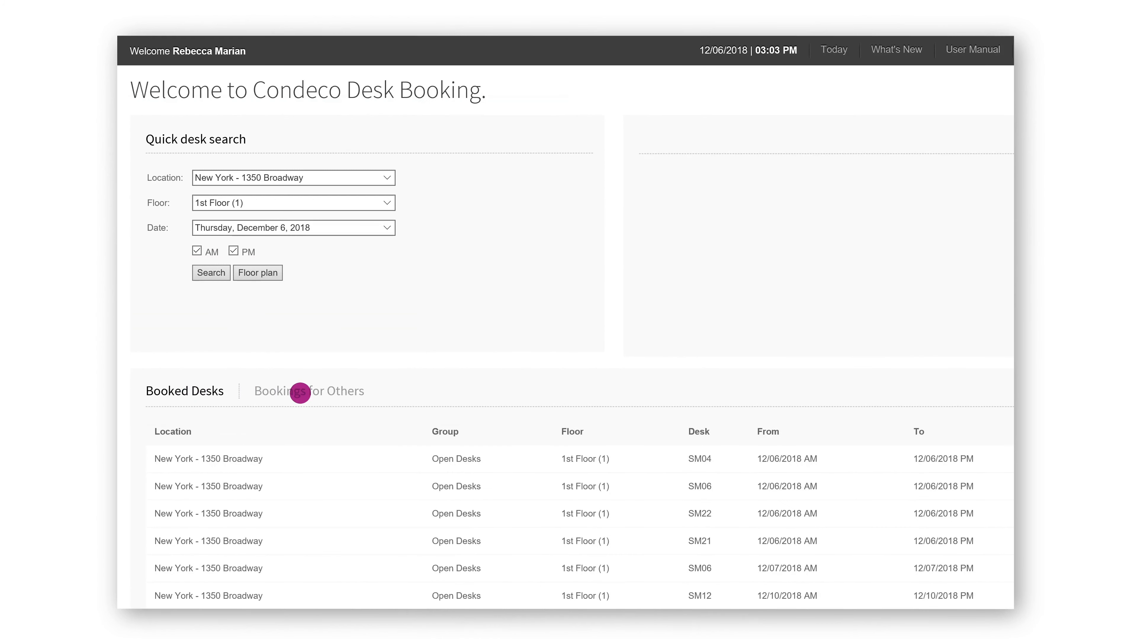
- Show bookings made for others, then view available desks on the floor plan
{"action": "left_click", "coordinate": [309, 391]}
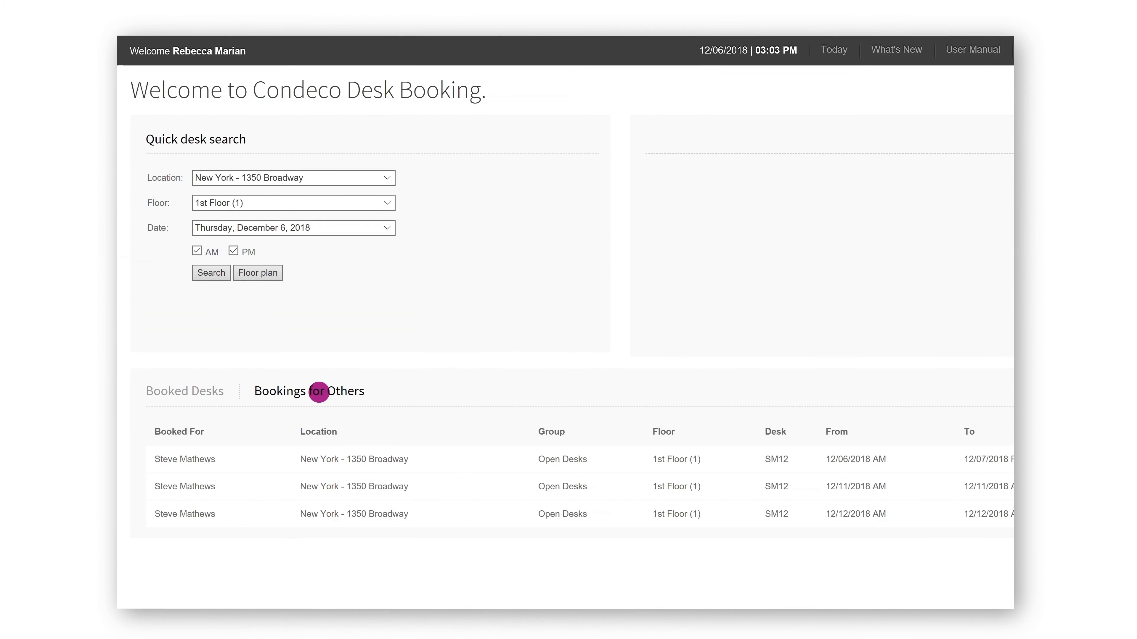
{"action": "mouse_move", "coordinate": [306, 291]}
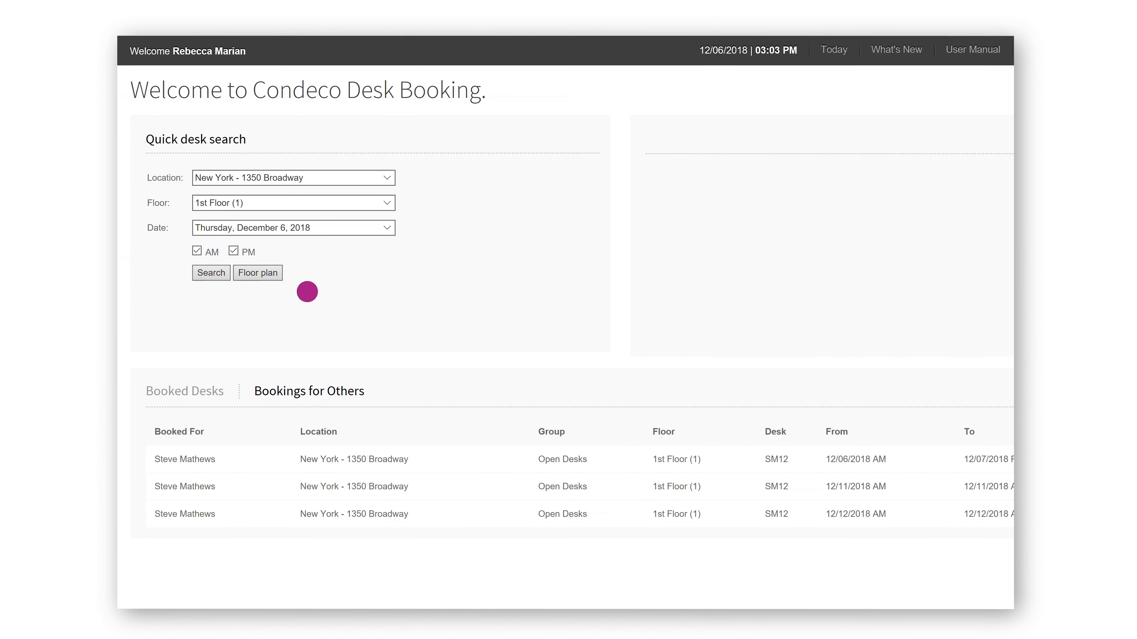
{"action": "left_click", "coordinate": [293, 228]}
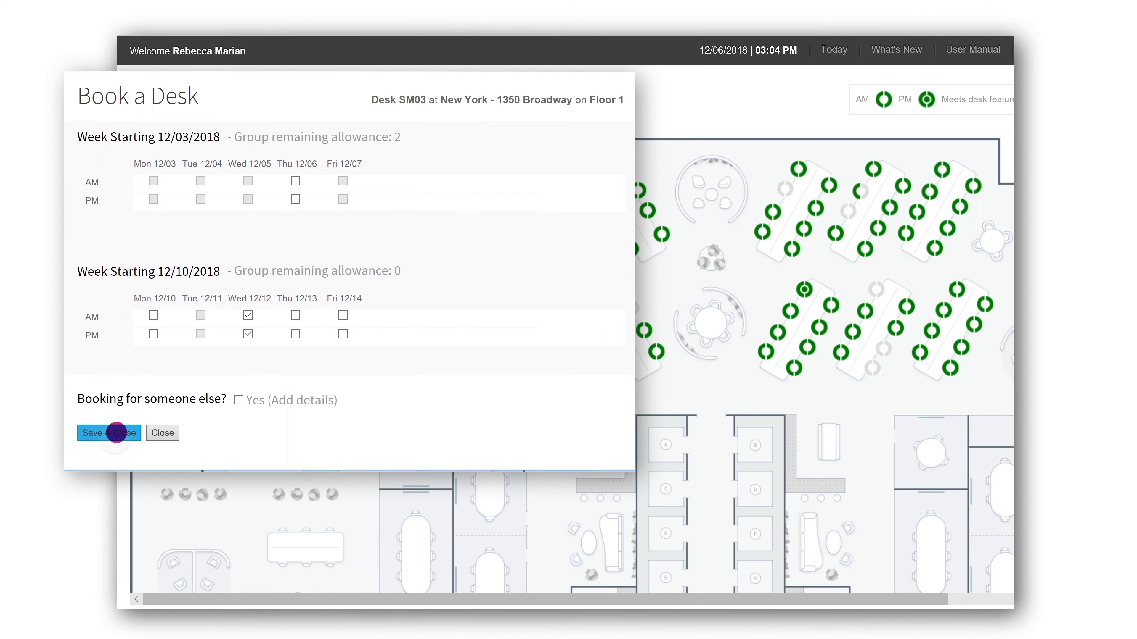
- Save the SM03 booking for Wednesday 12/12, AM and PM
{"action": "left_click", "coordinate": [93, 432]}
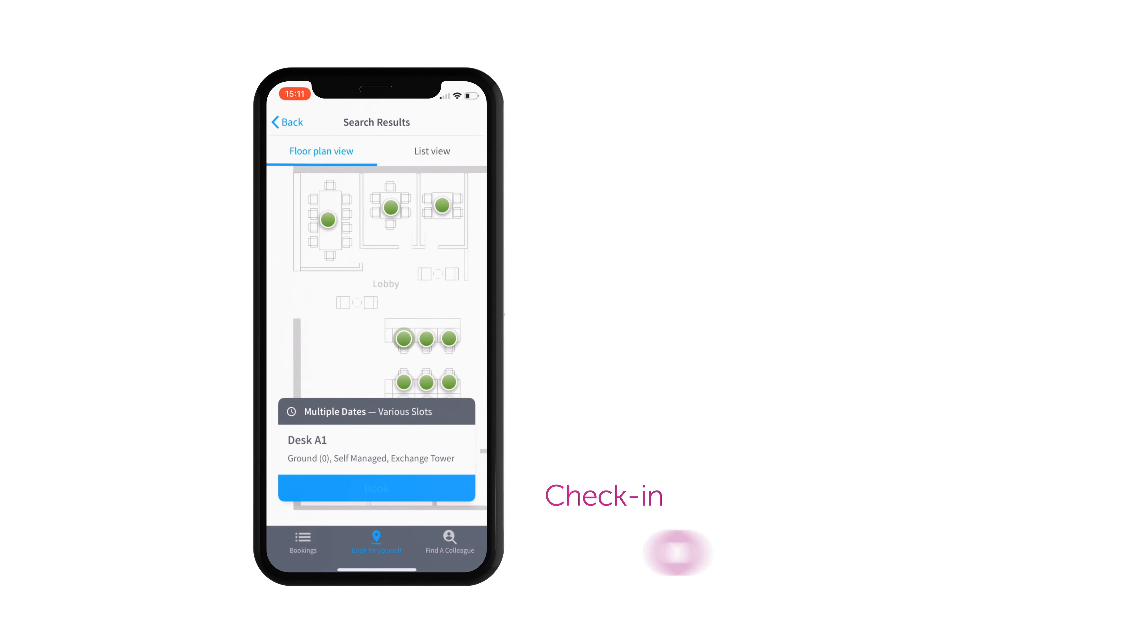
- Book Desk A1 on the Ground floor of Exchange Tower for the chosen dates
{"action": "left_click", "coordinate": [376, 488]}
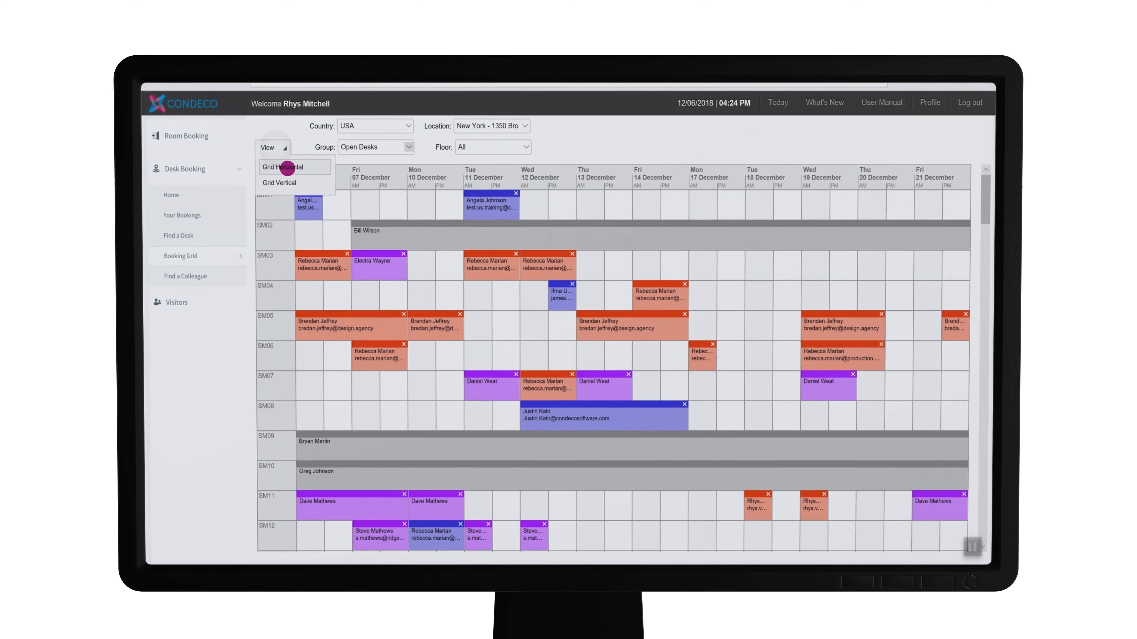
- Switch the booking grid to the Grid Vertical layout with desks across the top
{"action": "left_click", "coordinate": [279, 183]}
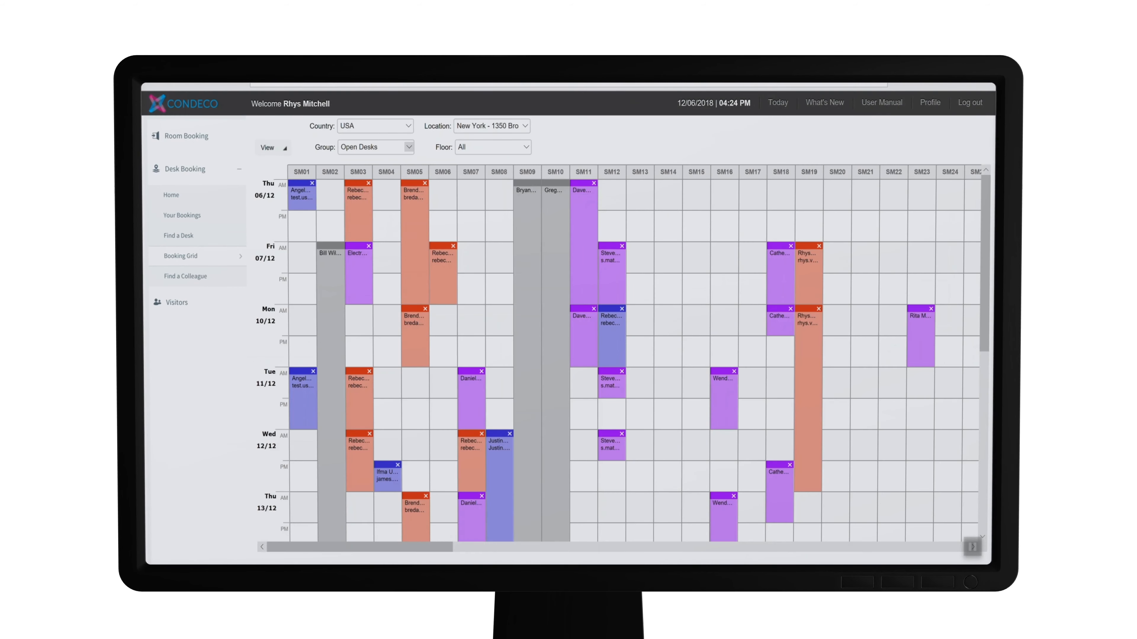